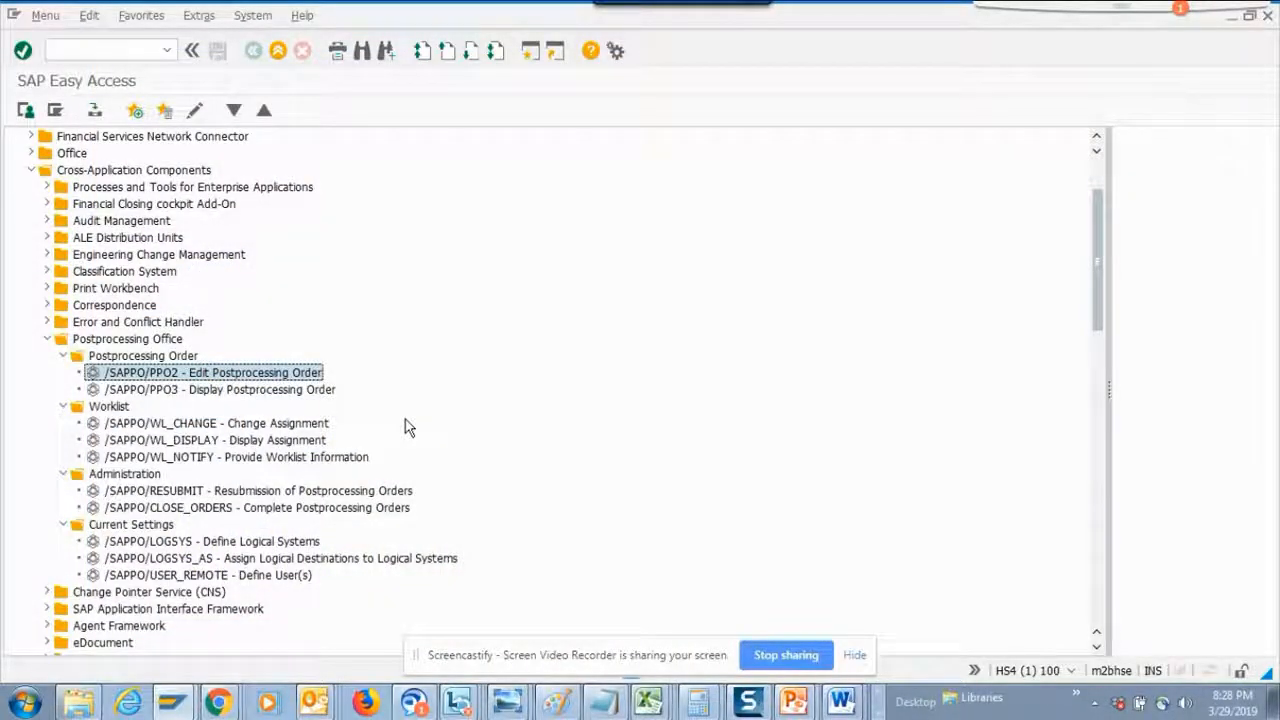
{"action": "mouse_move", "coordinate": [258, 378]}
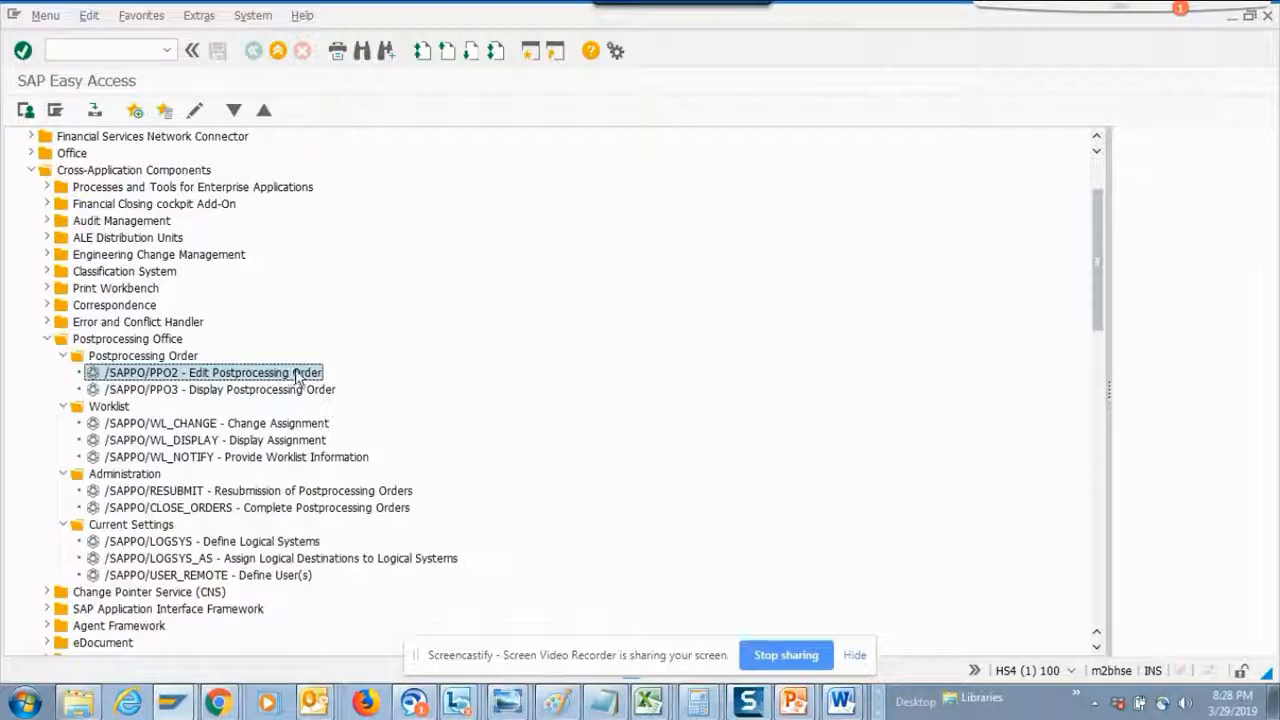
Run /SAPPO/PPO2 Edit Postprocessing Order, check Get Variant, dismiss 'No variants exist' and go back.
{"action": "double_click", "coordinate": [210, 372]}
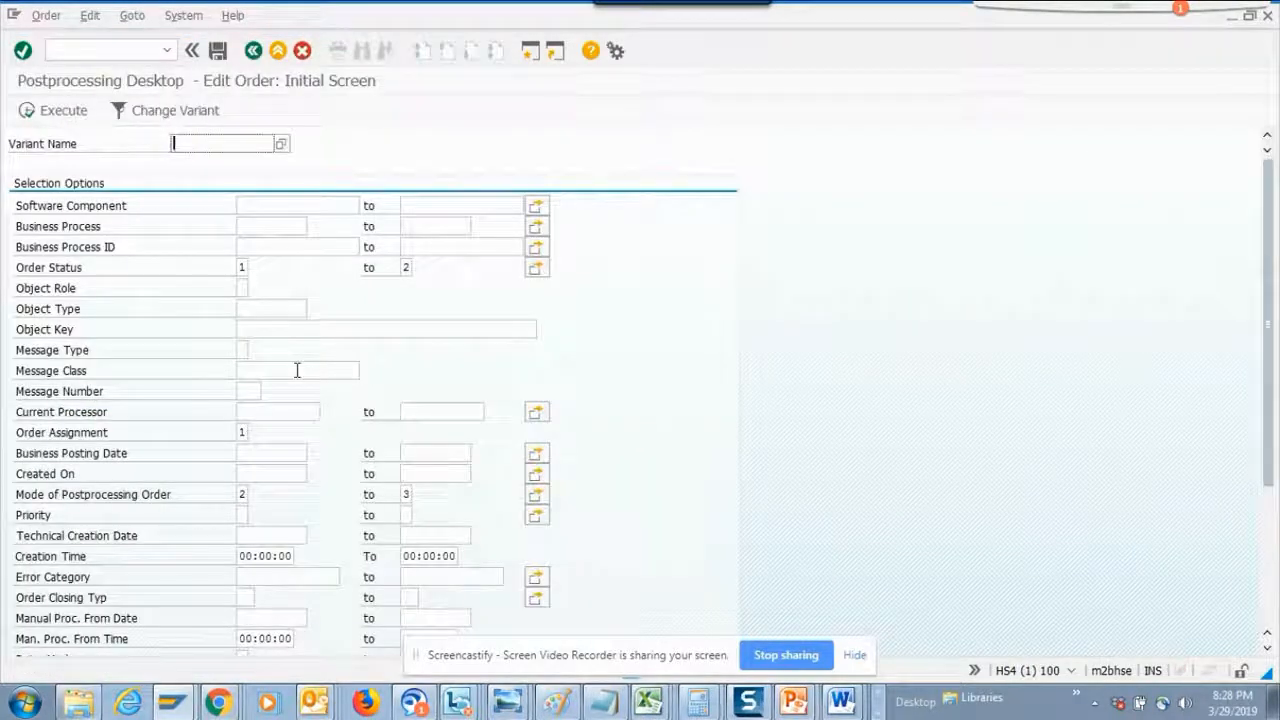
{"action": "mouse_move", "coordinate": [276, 300]}
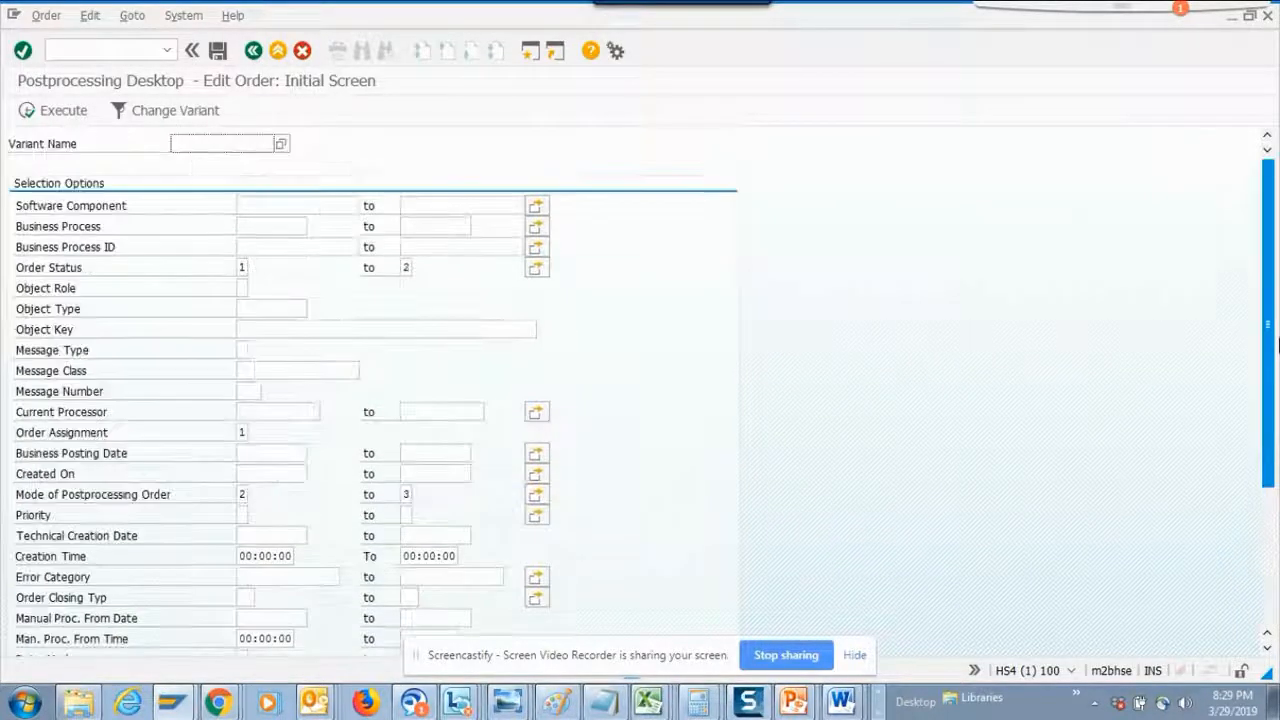
{"action": "left_click", "coordinate": [220, 144]}
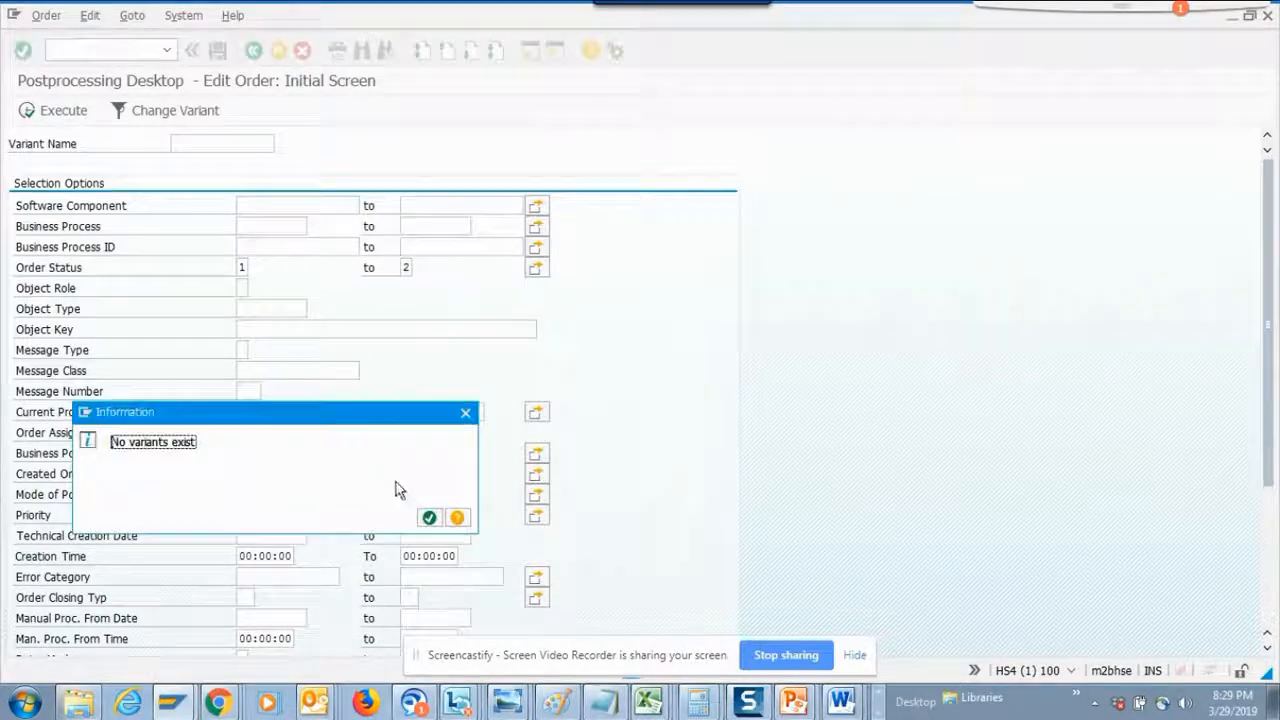
{"action": "left_click", "coordinate": [428, 516]}
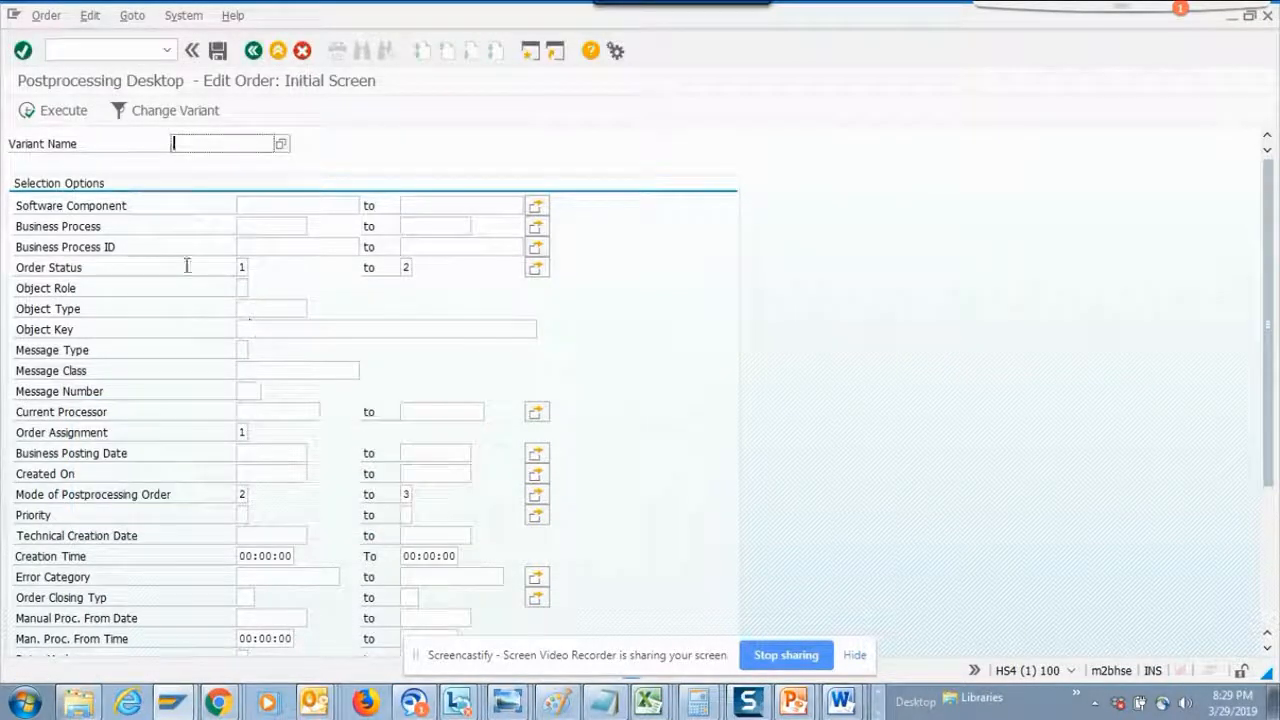
{"action": "left_click", "coordinate": [64, 110]}
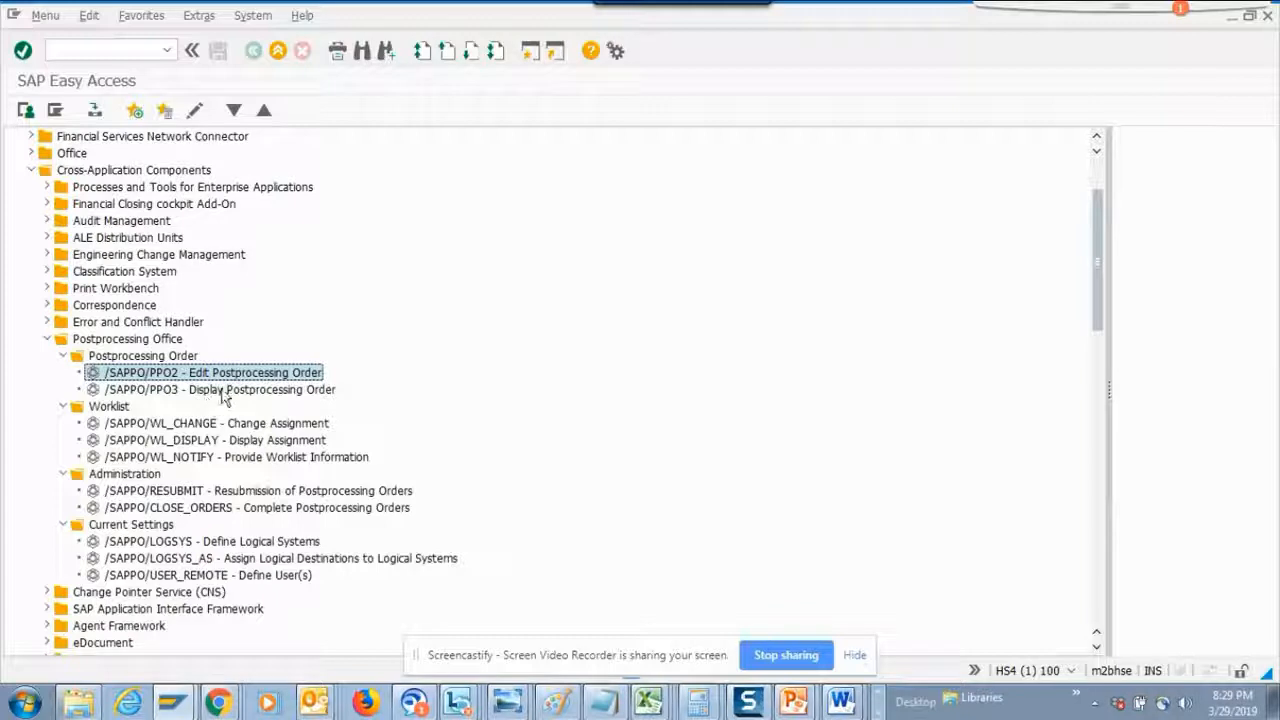
{"action": "mouse_move", "coordinate": [176, 400]}
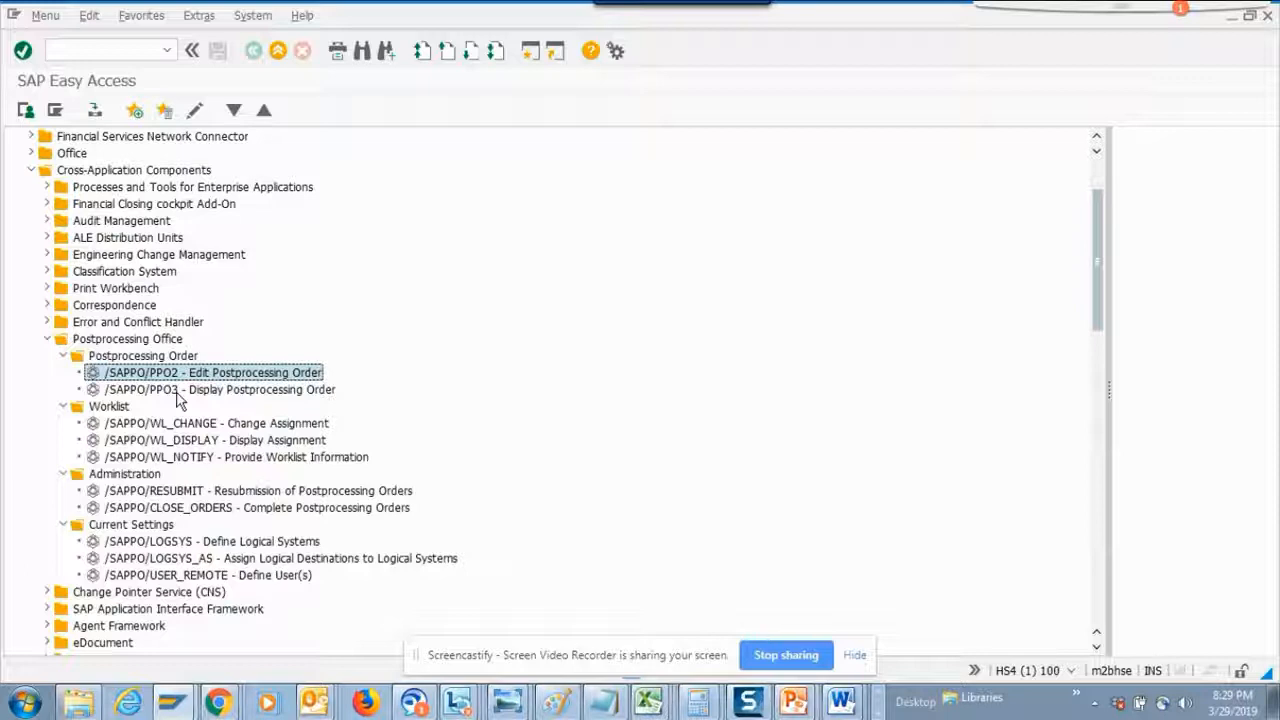
{"action": "left_click", "coordinate": [220, 388]}
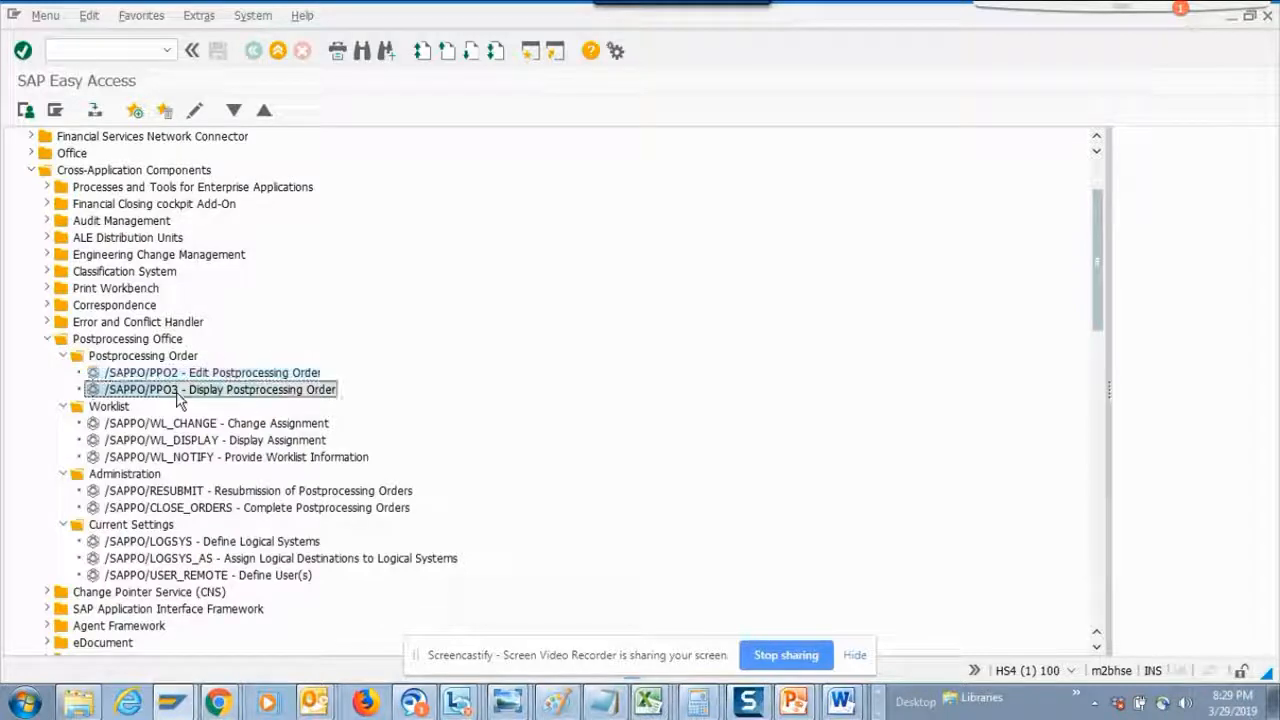
{"action": "double_click", "coordinate": [216, 388]}
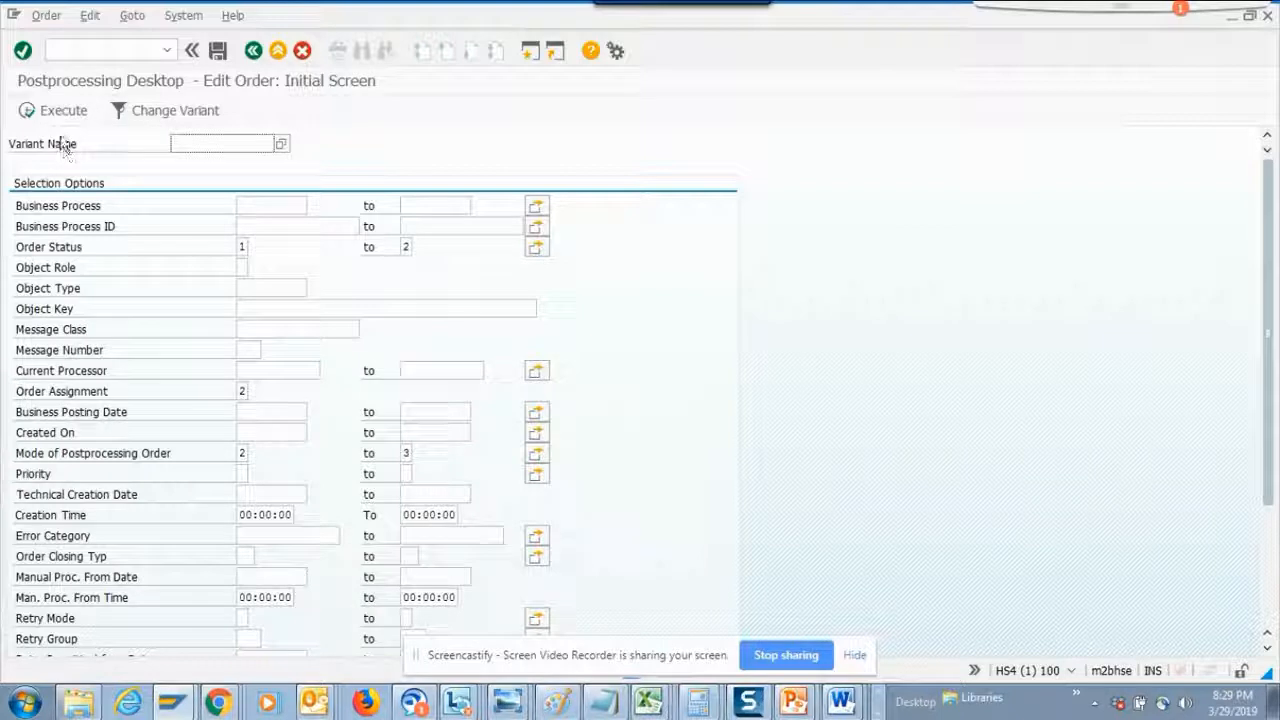
{"action": "left_click", "coordinate": [64, 110]}
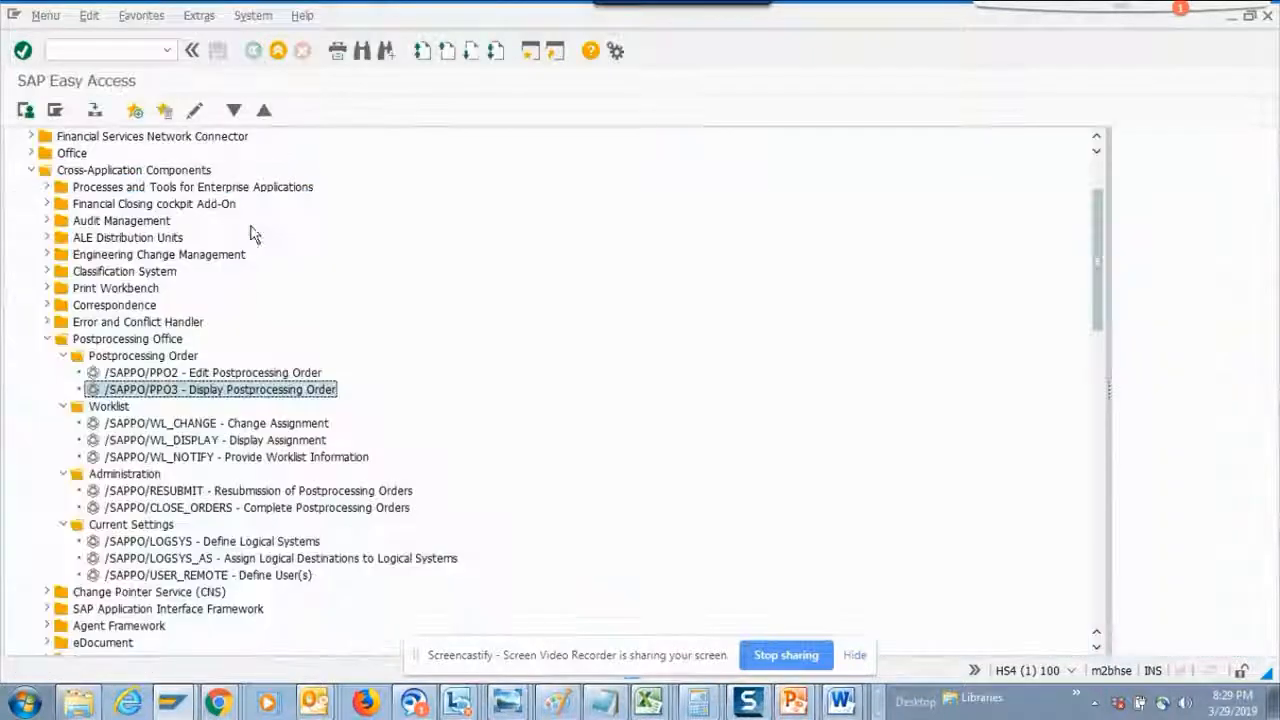
{"action": "mouse_move", "coordinate": [252, 204]}
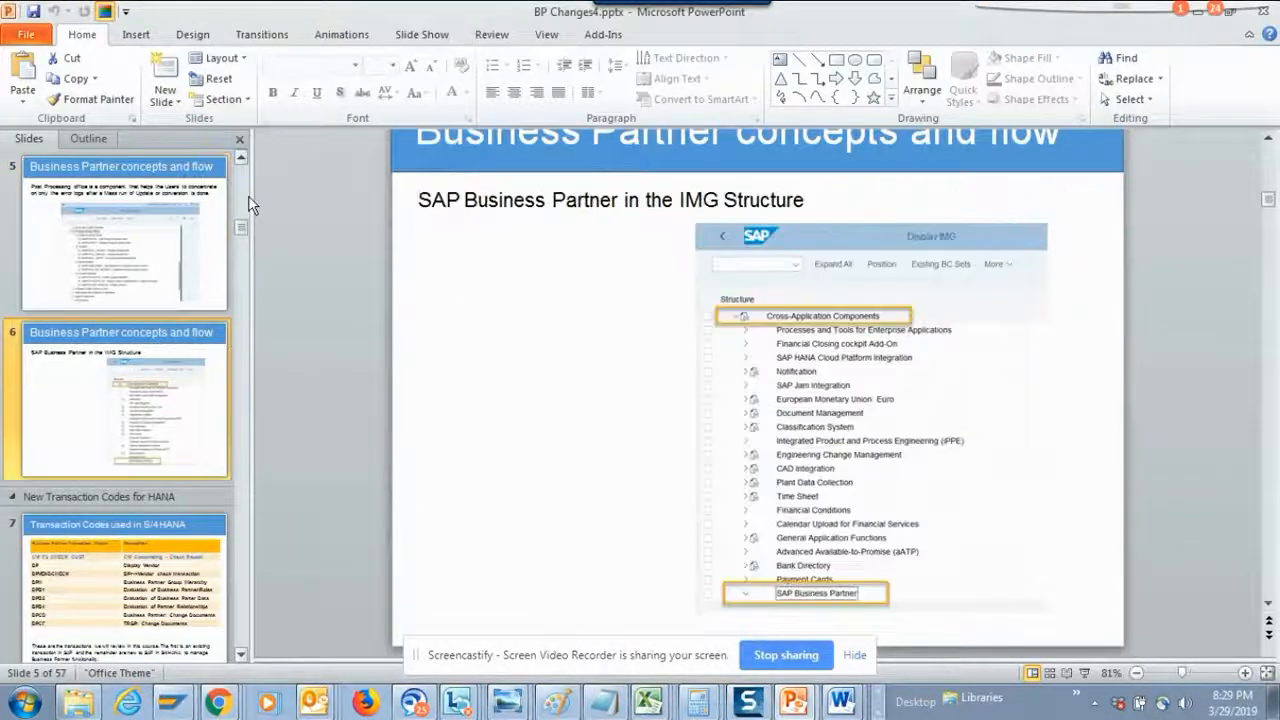
Show the PowerPoint slide on SAP Business Partner concepts and flow.
{"action": "left_click", "coordinate": [122, 398]}
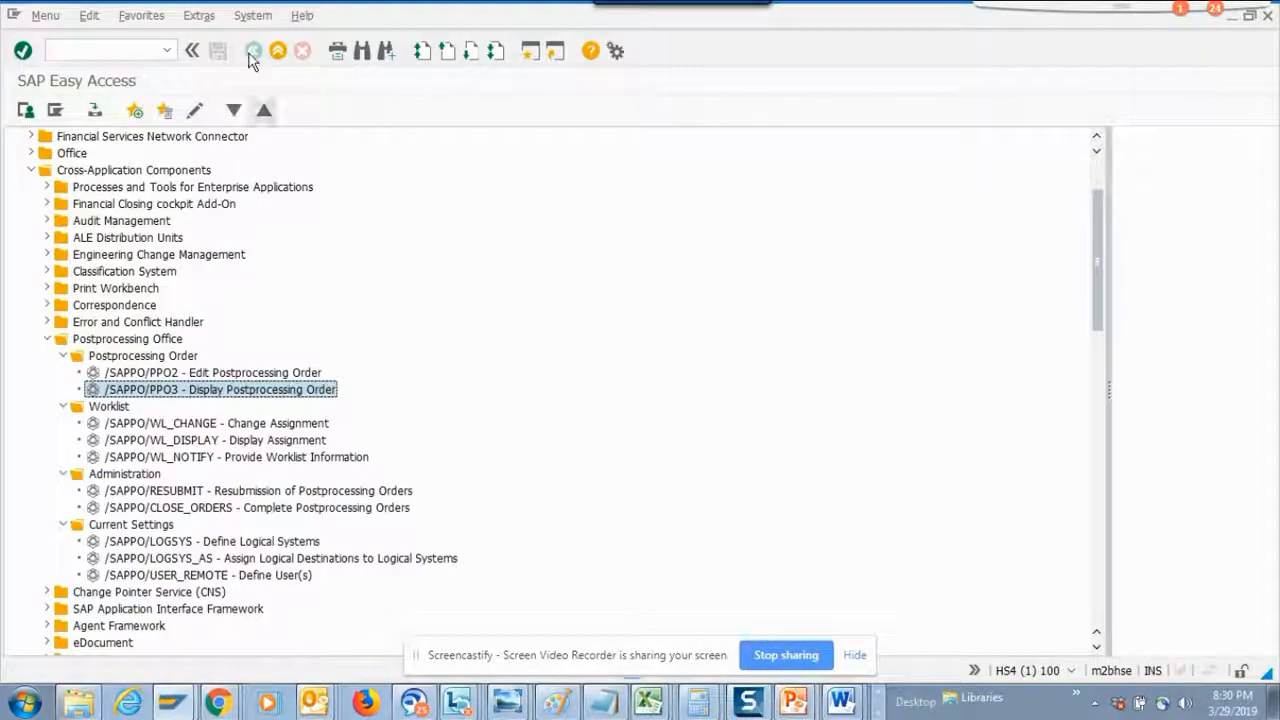
Run SPRO, display the SAP Reference IMG and expand Cross-Application Components down to SAP Business Partner.
{"action": "left_click", "coordinate": [100, 50]}
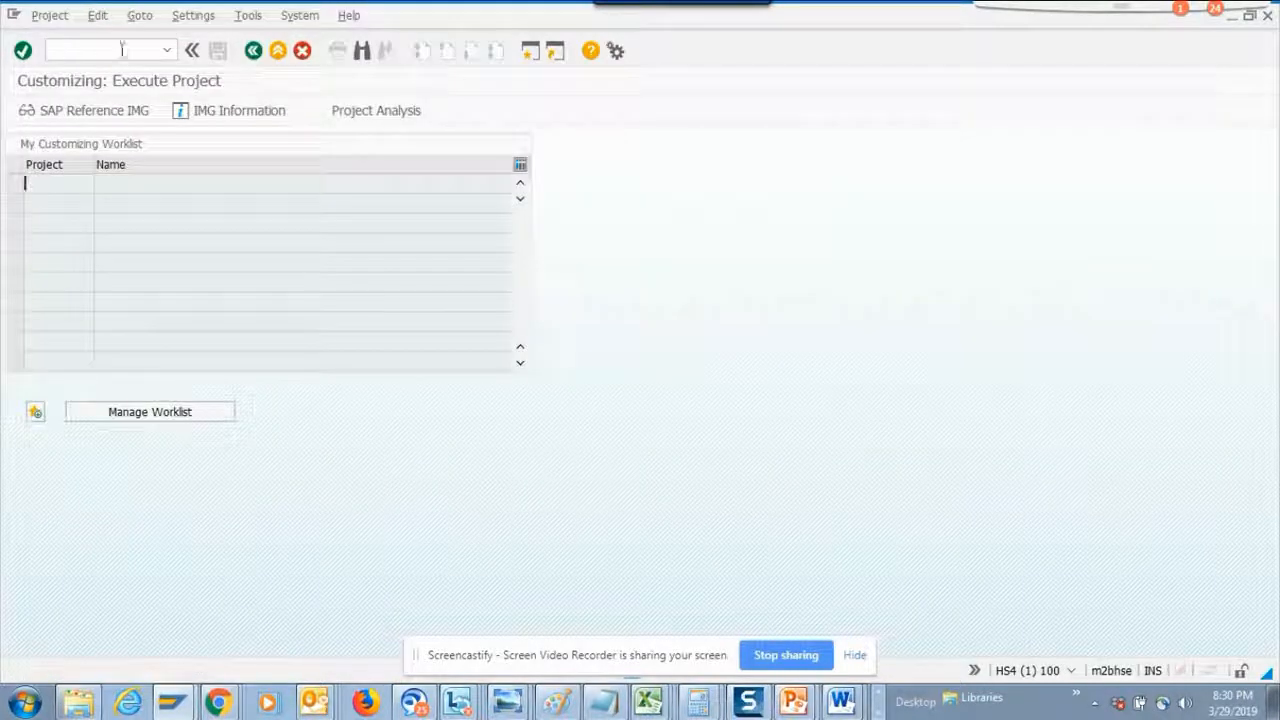
{"action": "left_click", "coordinate": [84, 110]}
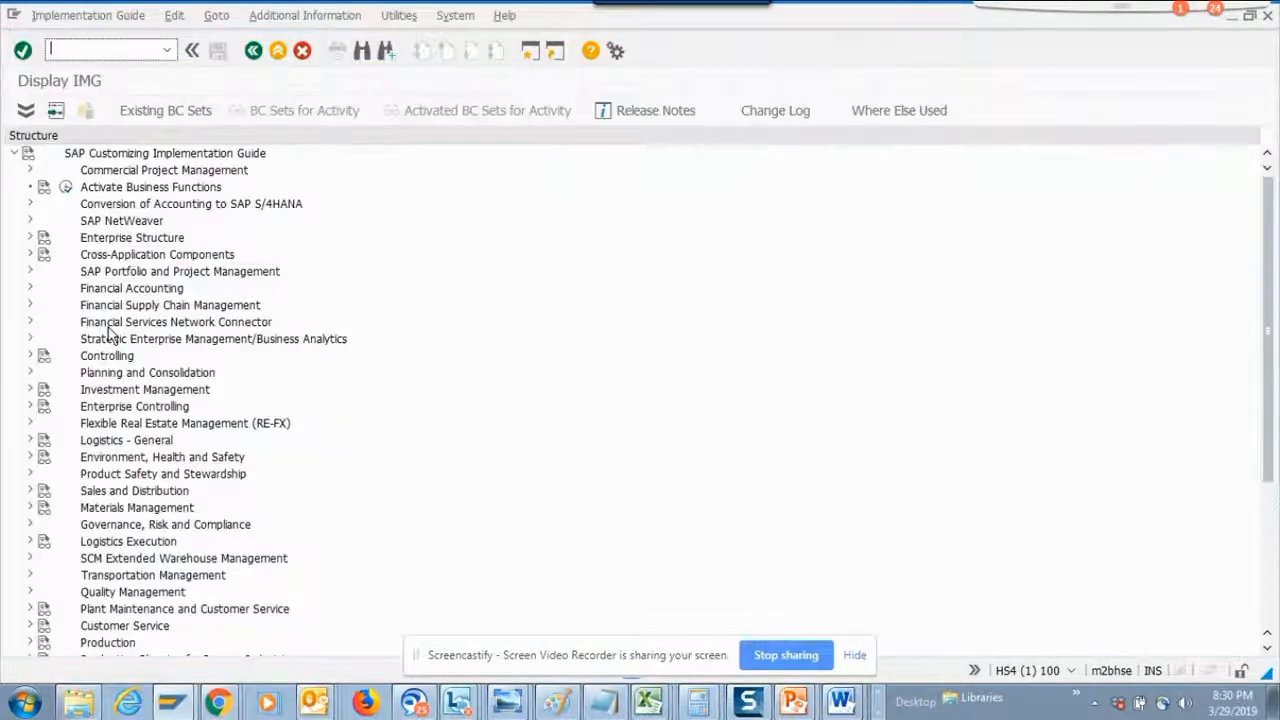
{"action": "mouse_move", "coordinate": [30, 258]}
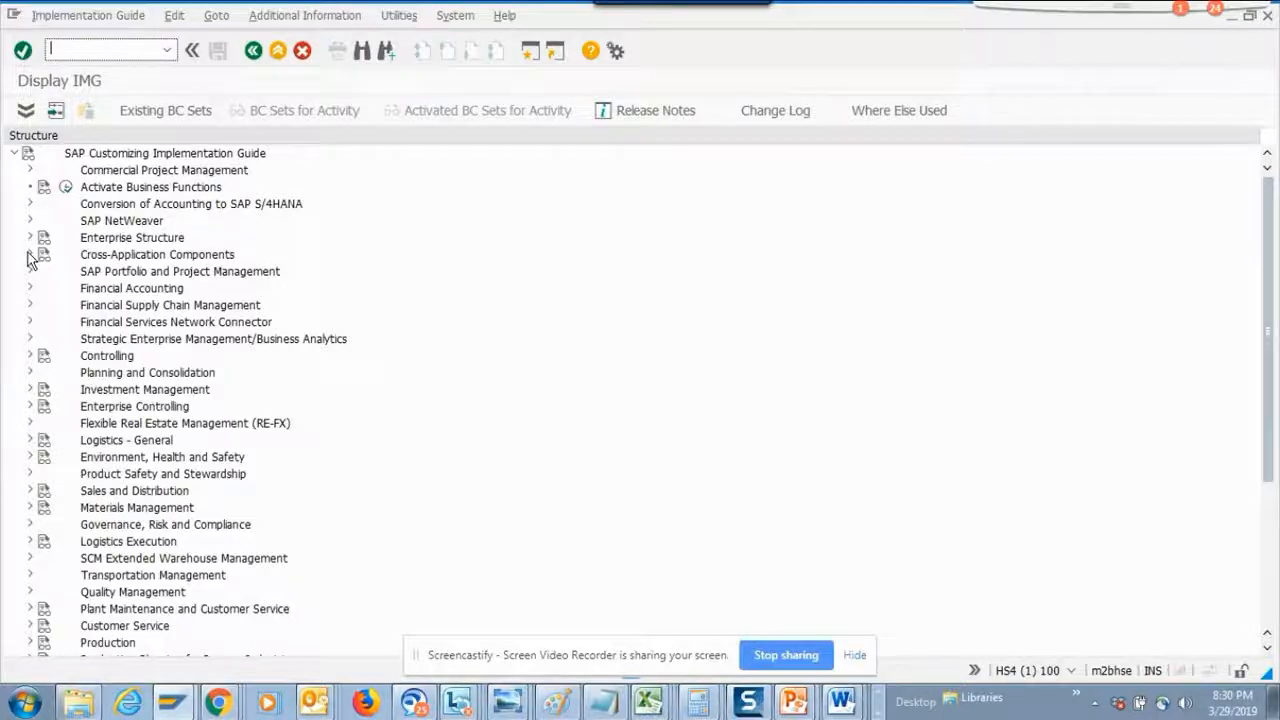
{"action": "left_click", "coordinate": [30, 254]}
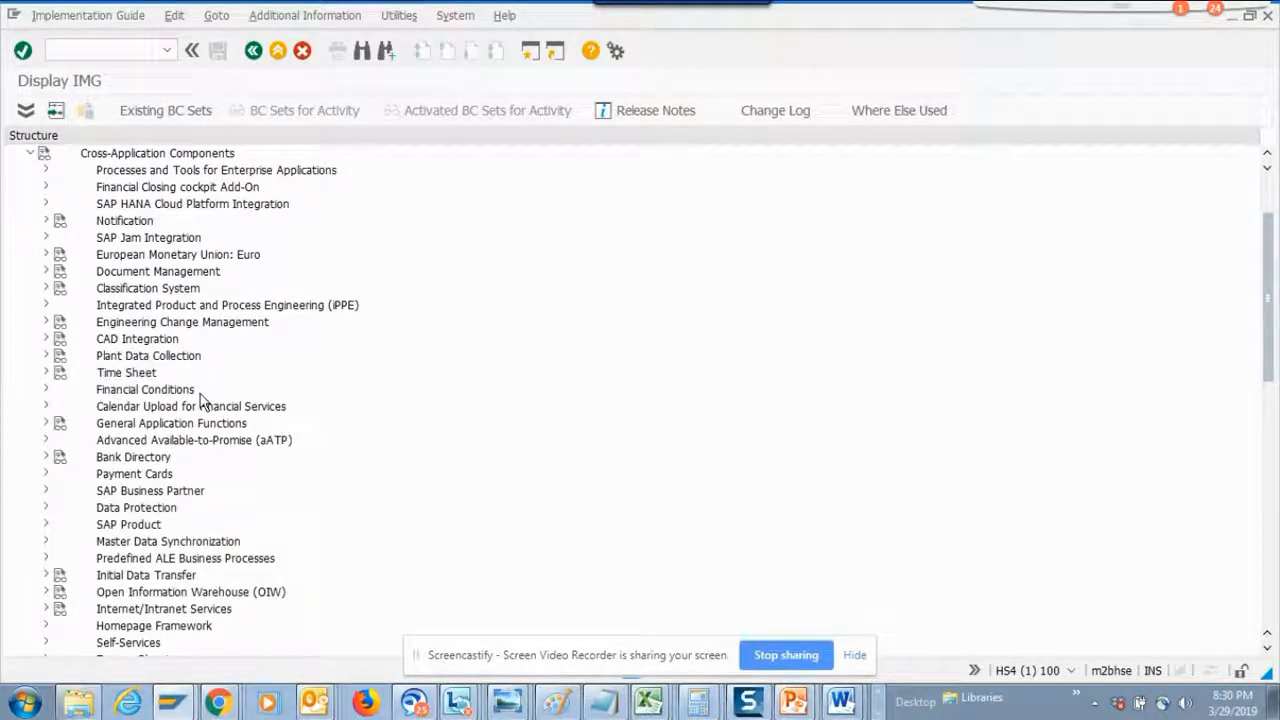
{"action": "left_click", "coordinate": [792, 700]}
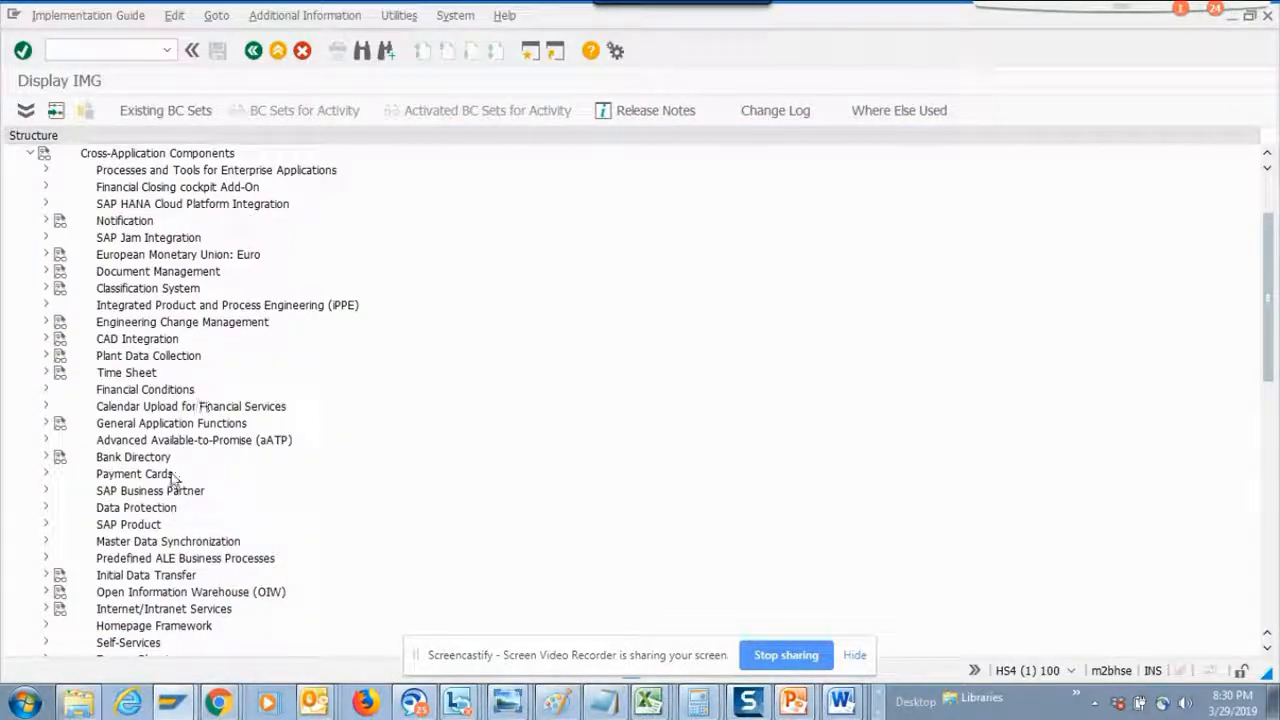
{"action": "mouse_move", "coordinate": [886, 350]}
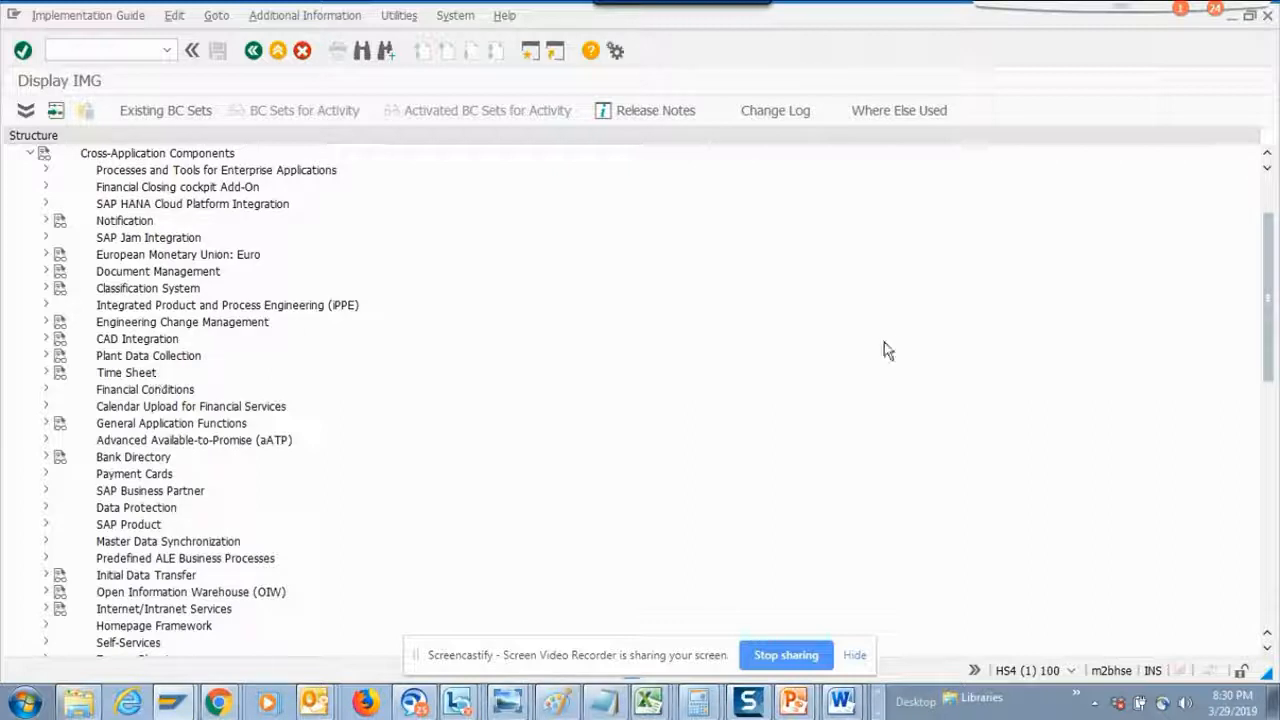
{"action": "scroll", "scroll_direction": "down", "scroll_amount": 3}
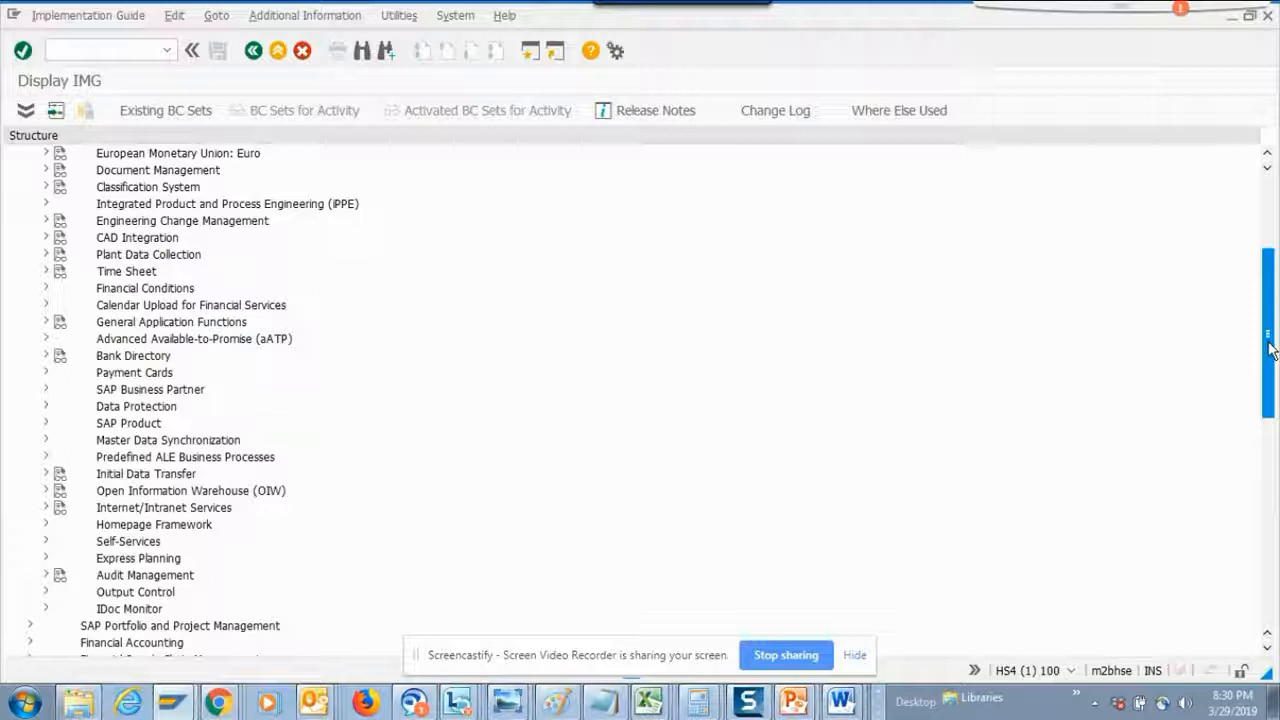
Expand the SAP Business Partner IMG node to list Activation Switch for Functions and Data Cleansing.
{"action": "left_click", "coordinate": [46, 388]}
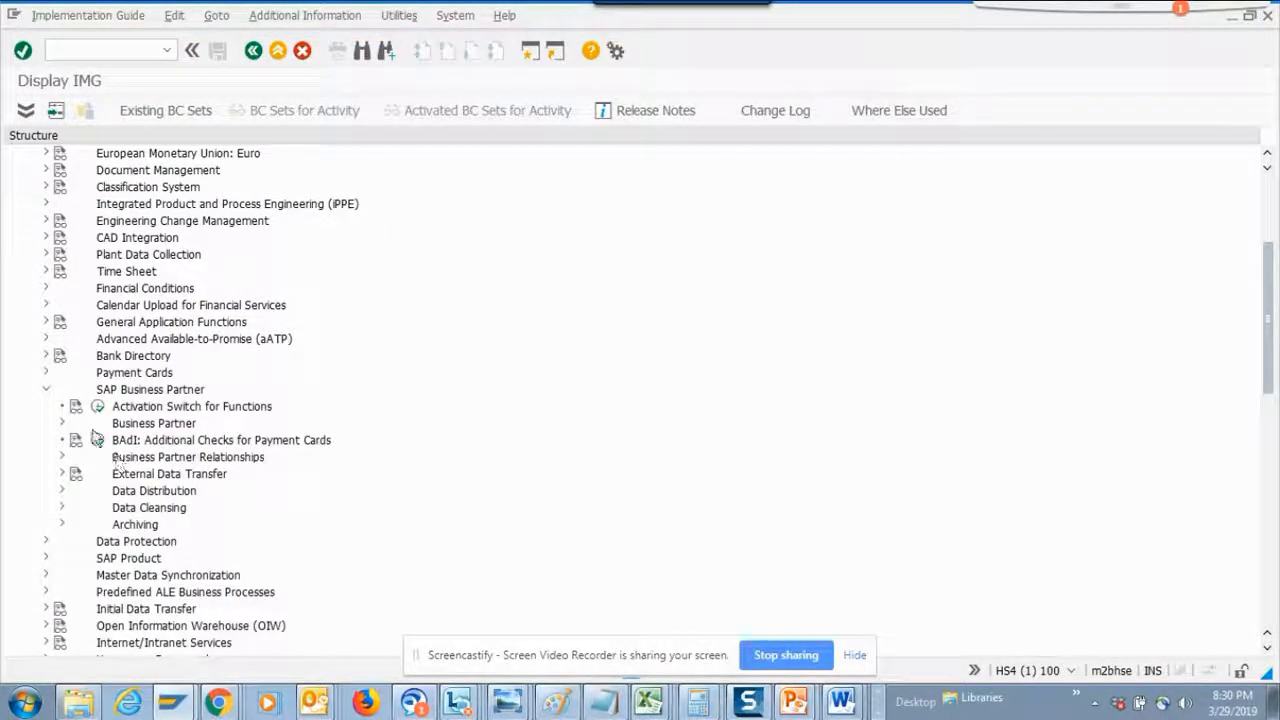
{"action": "mouse_move", "coordinate": [98, 406]}
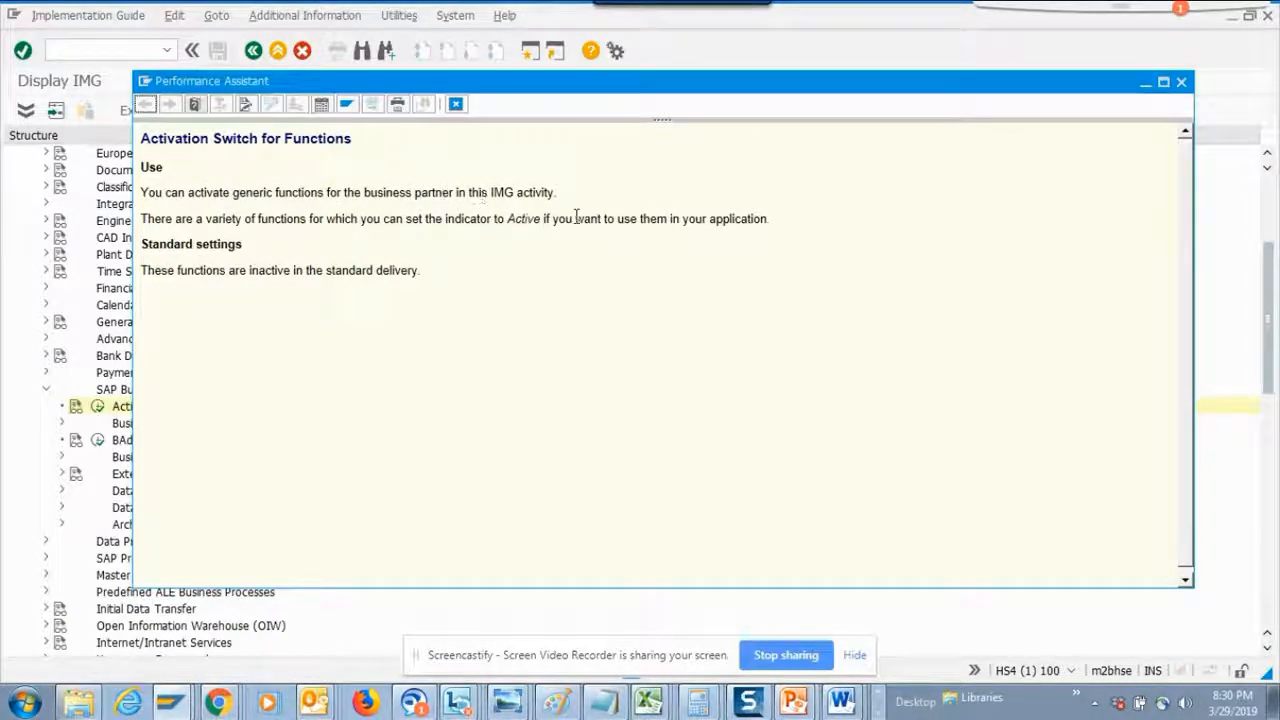
{"action": "mouse_move", "coordinate": [424, 218]}
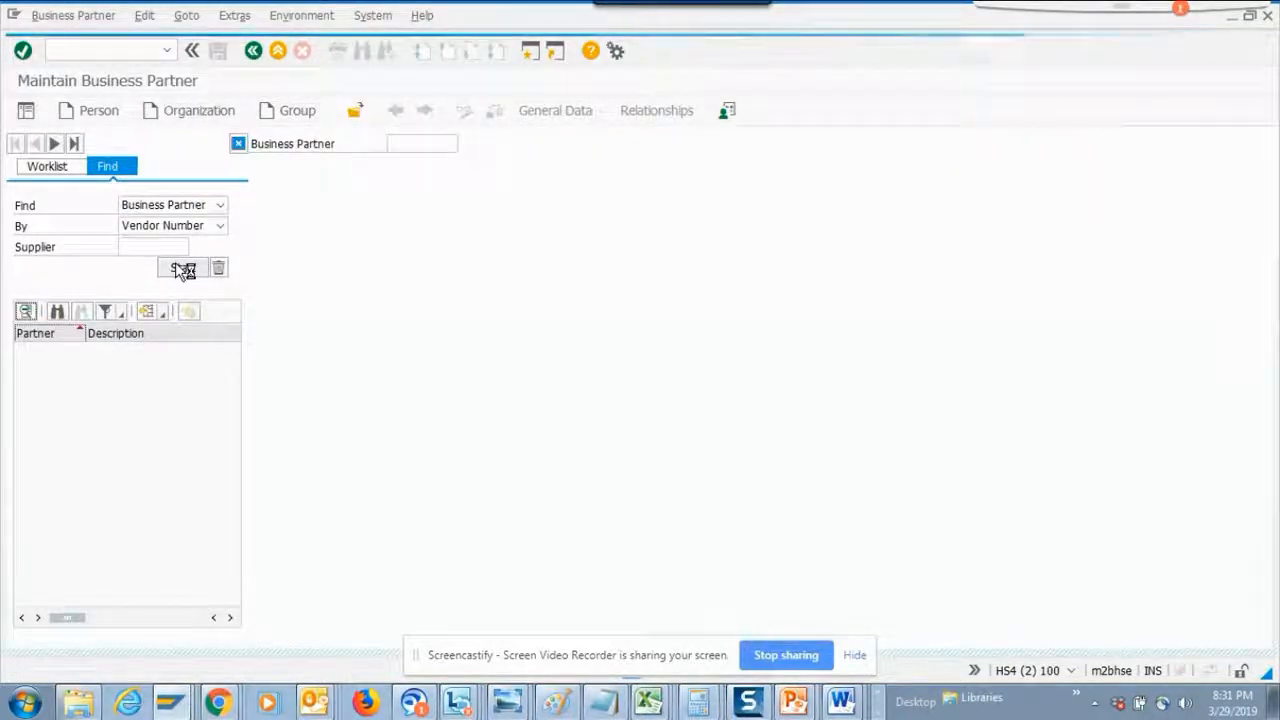
Start the business partner search by Vendor Number to list partners including 1000003.
{"action": "left_click", "coordinate": [182, 268]}
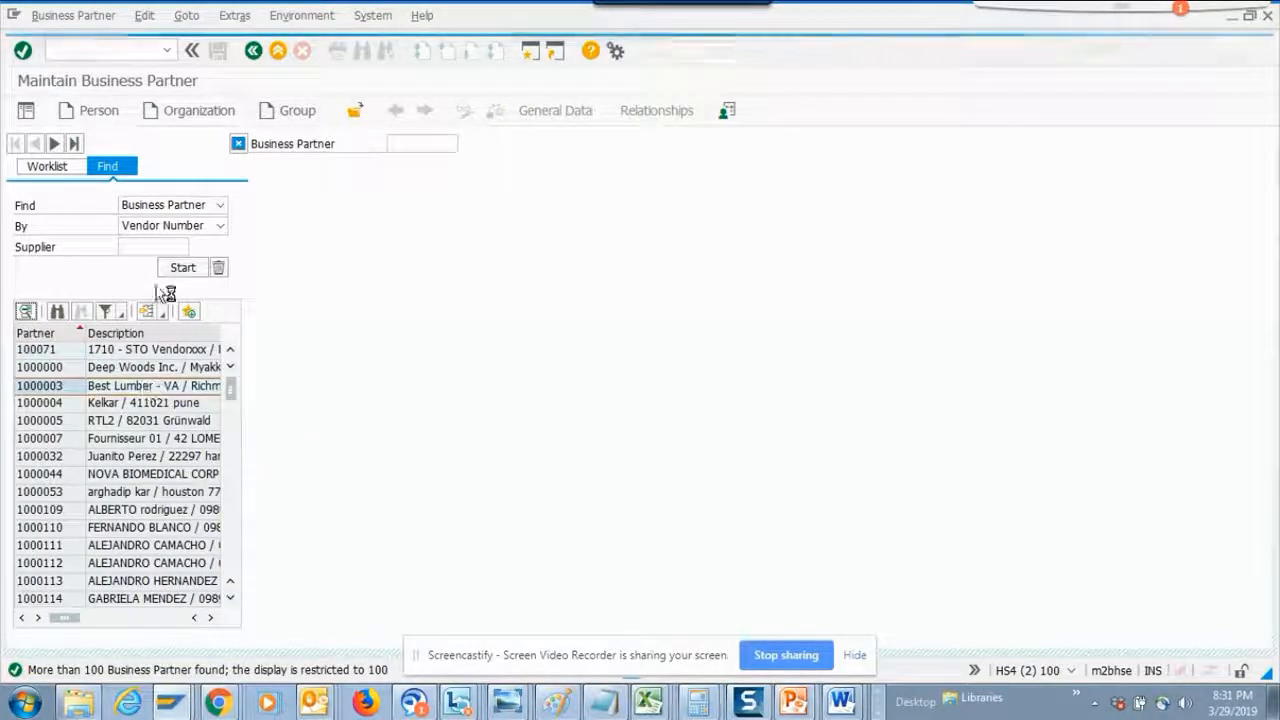
{"action": "mouse_move", "coordinate": [180, 248]}
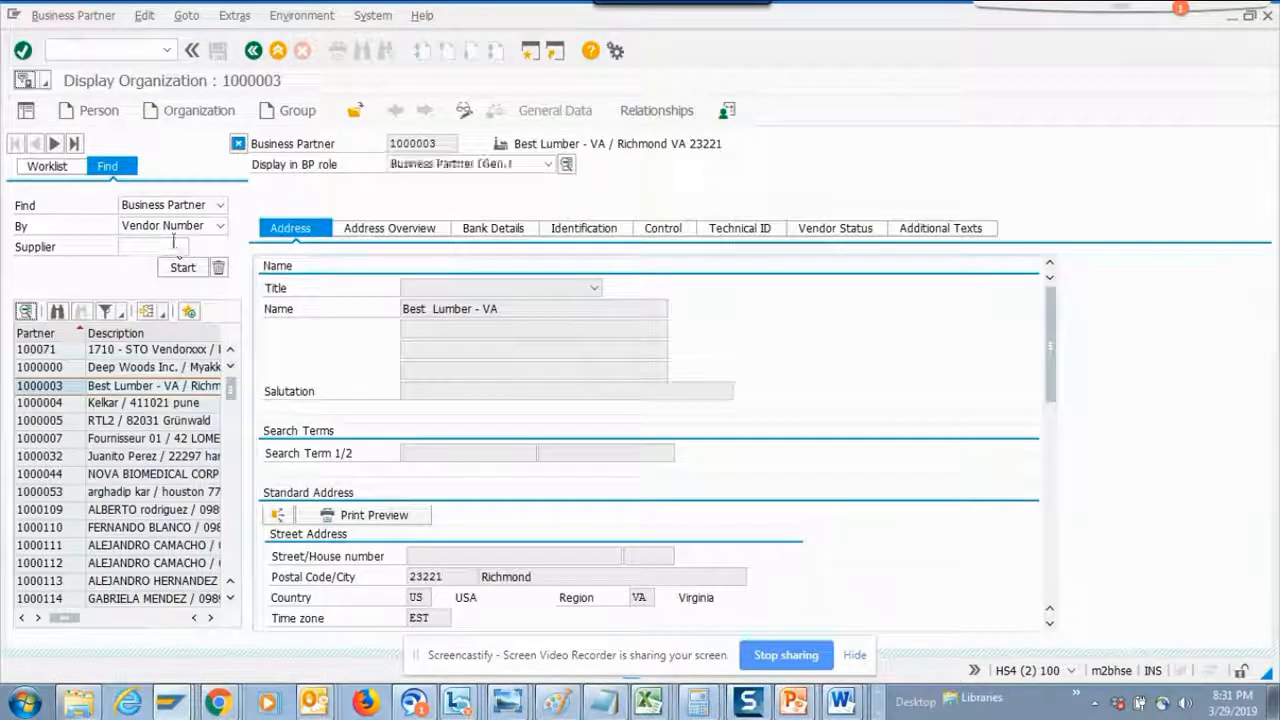
{"action": "mouse_move", "coordinate": [30, 80]}
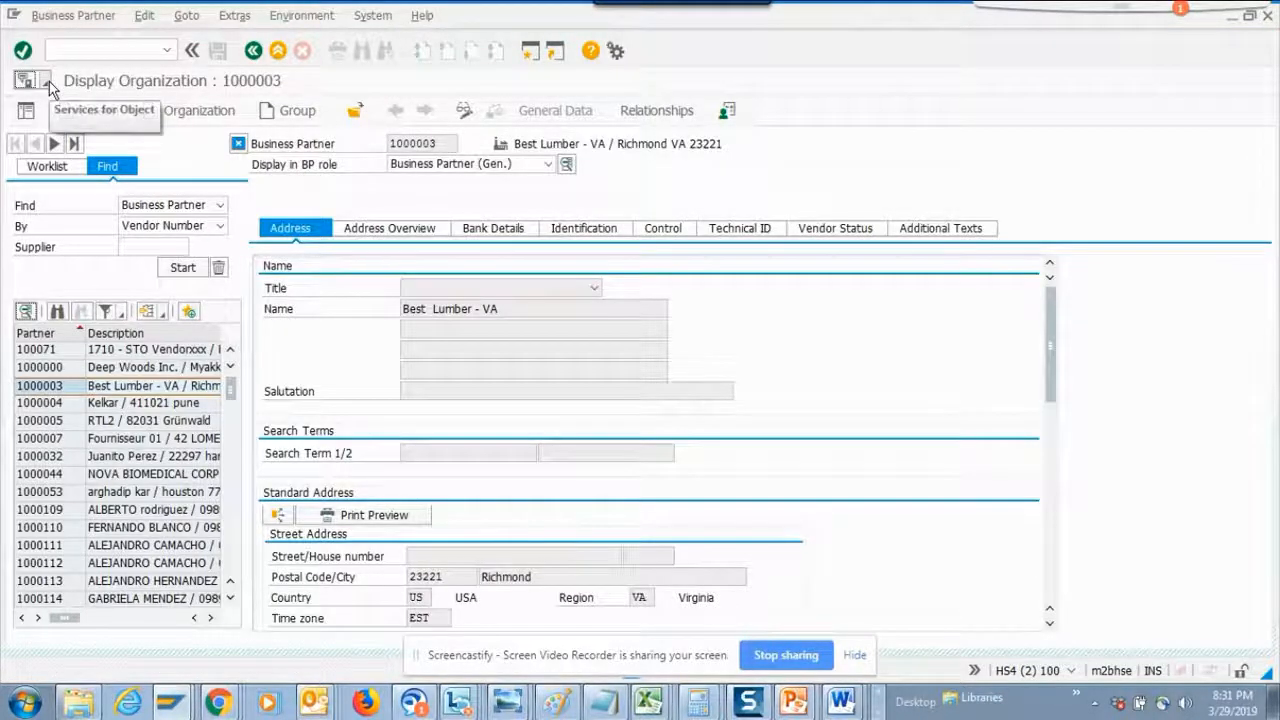
Show Services for Object for partner 1000003 and browse its Create and Workflow submenus.
{"action": "left_click", "coordinate": [30, 80]}
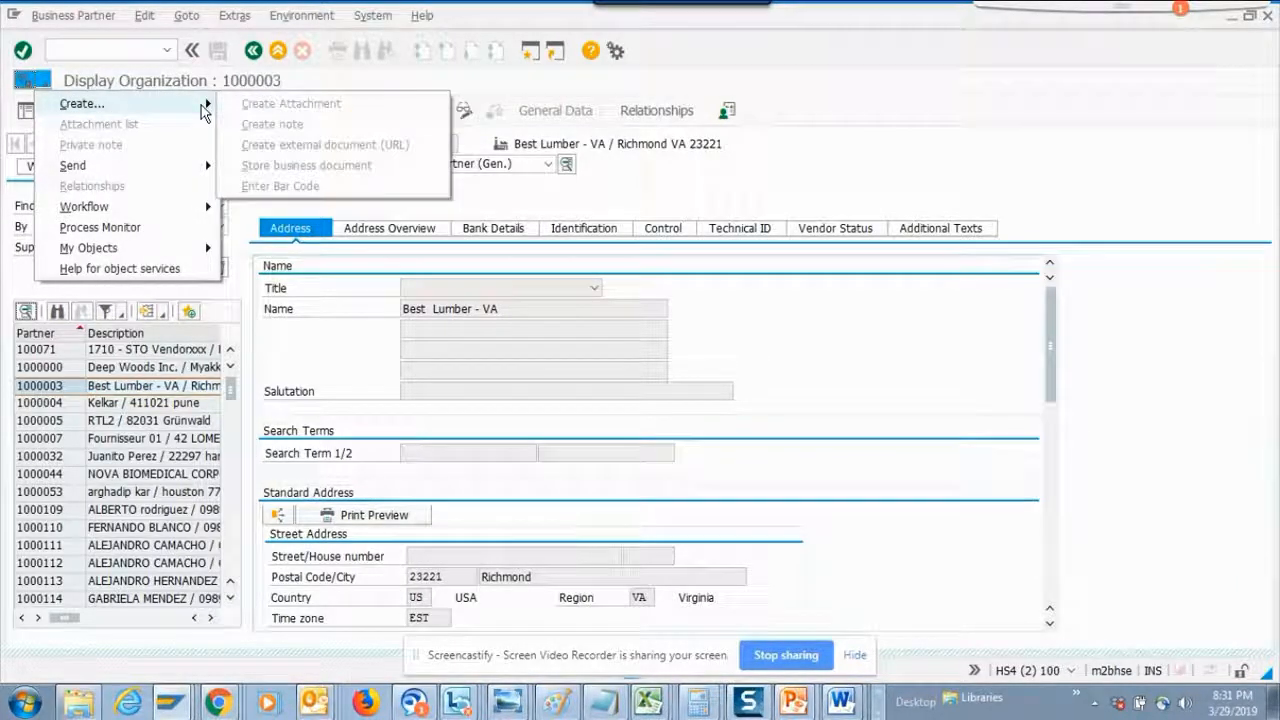
{"action": "mouse_move", "coordinate": [296, 108]}
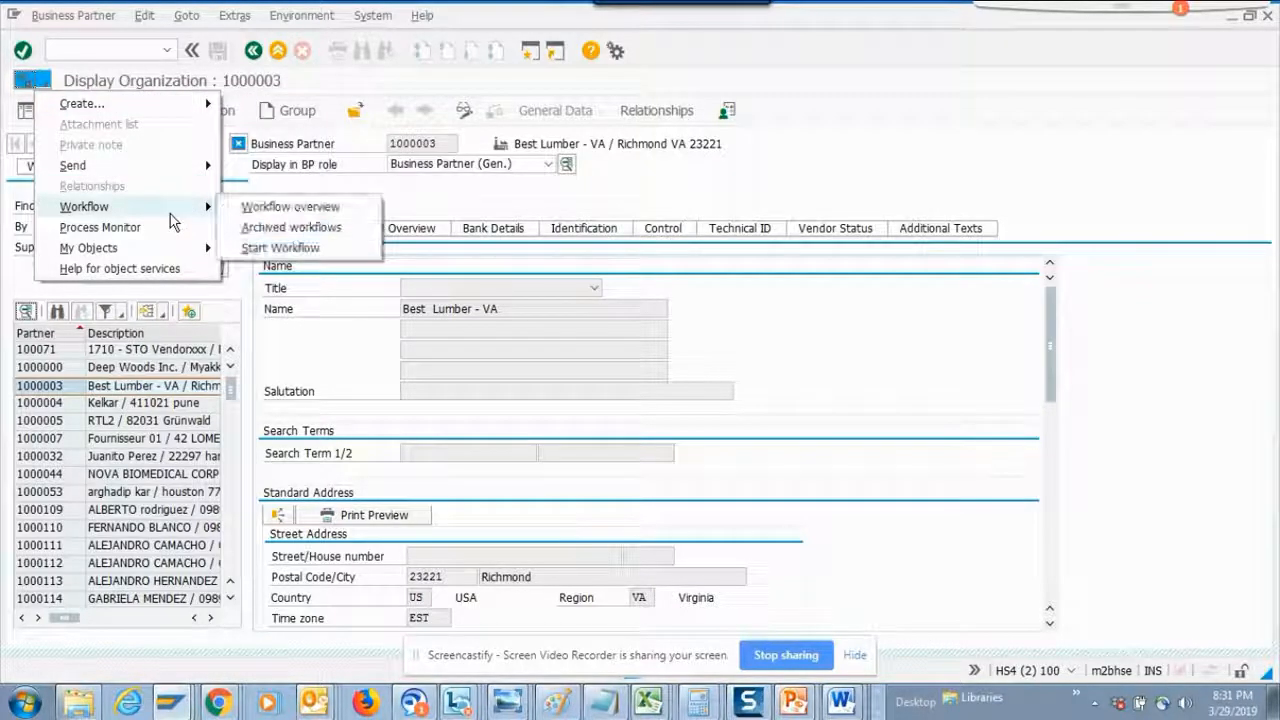
{"action": "mouse_move", "coordinate": [292, 228]}
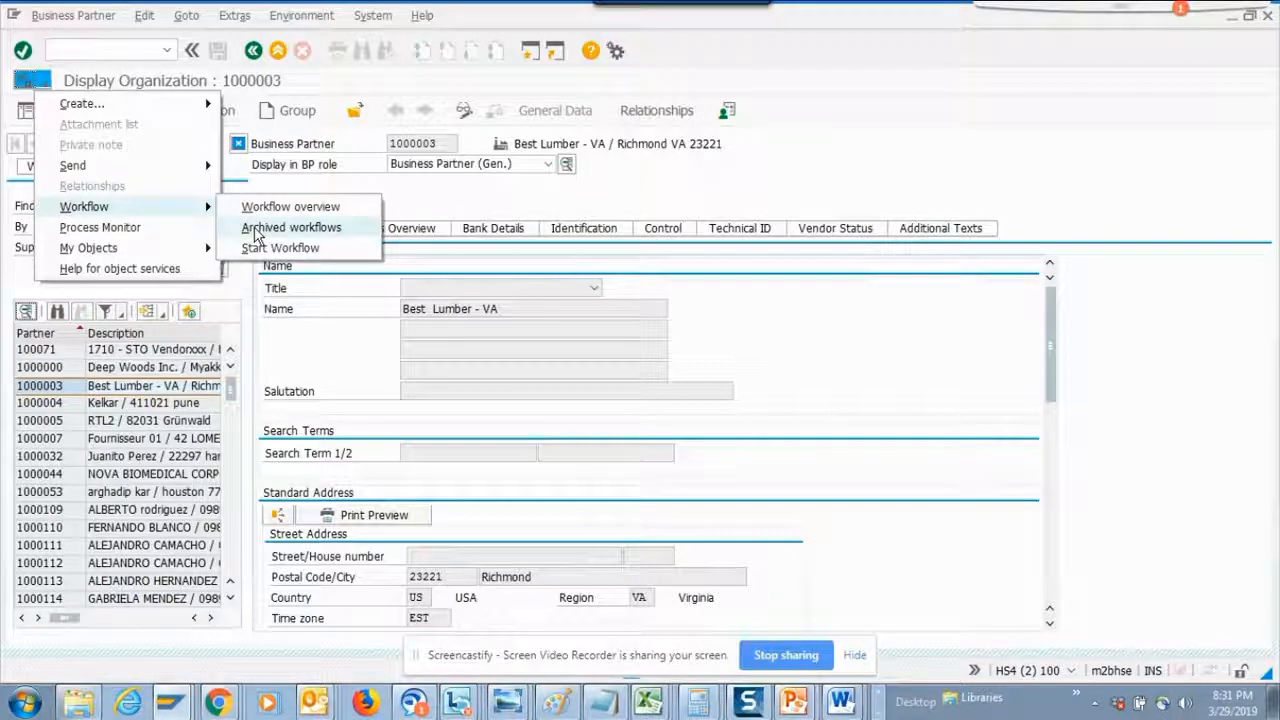
{"action": "mouse_move", "coordinate": [40, 90]}
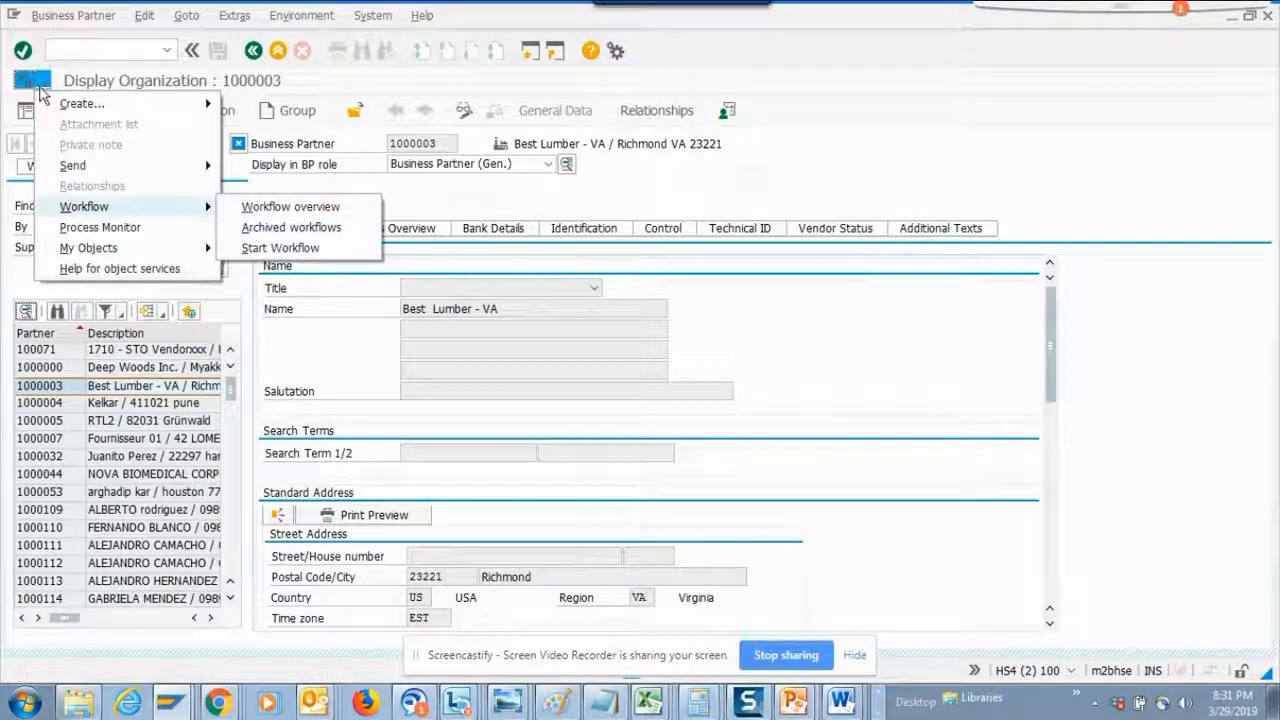
{"action": "mouse_move", "coordinate": [292, 228]}
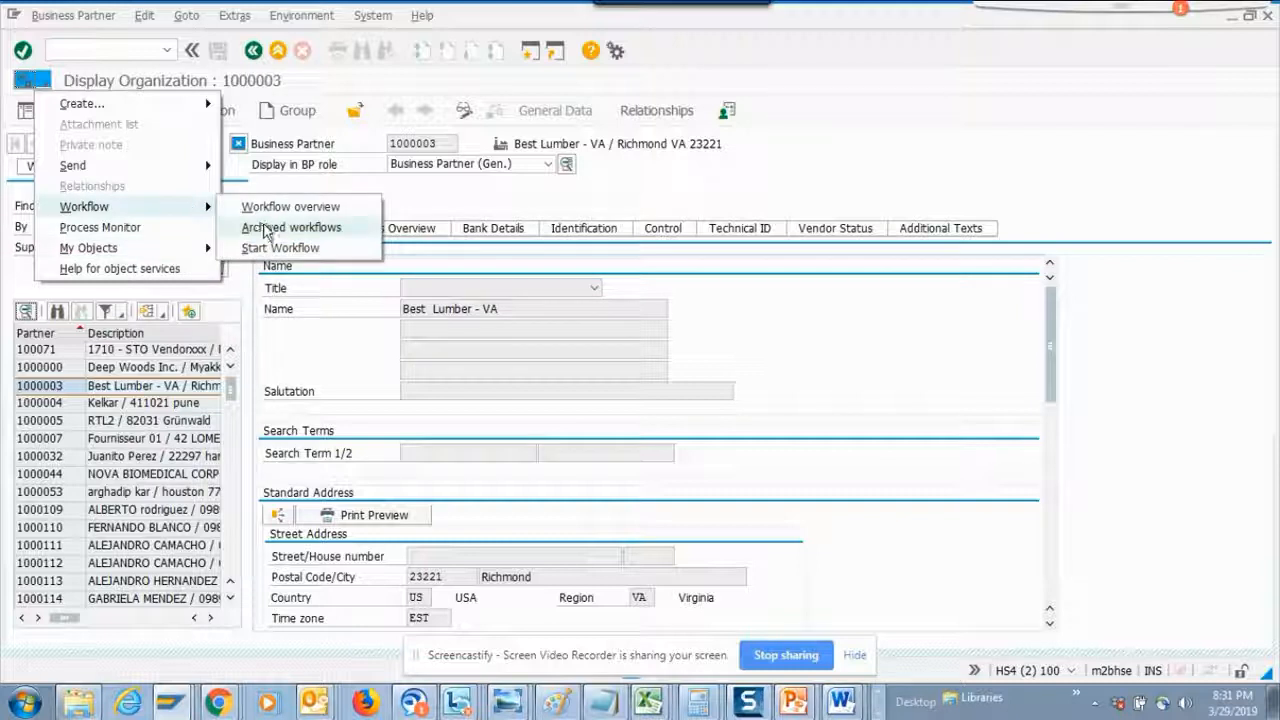
{"action": "left_click", "coordinate": [292, 228]}
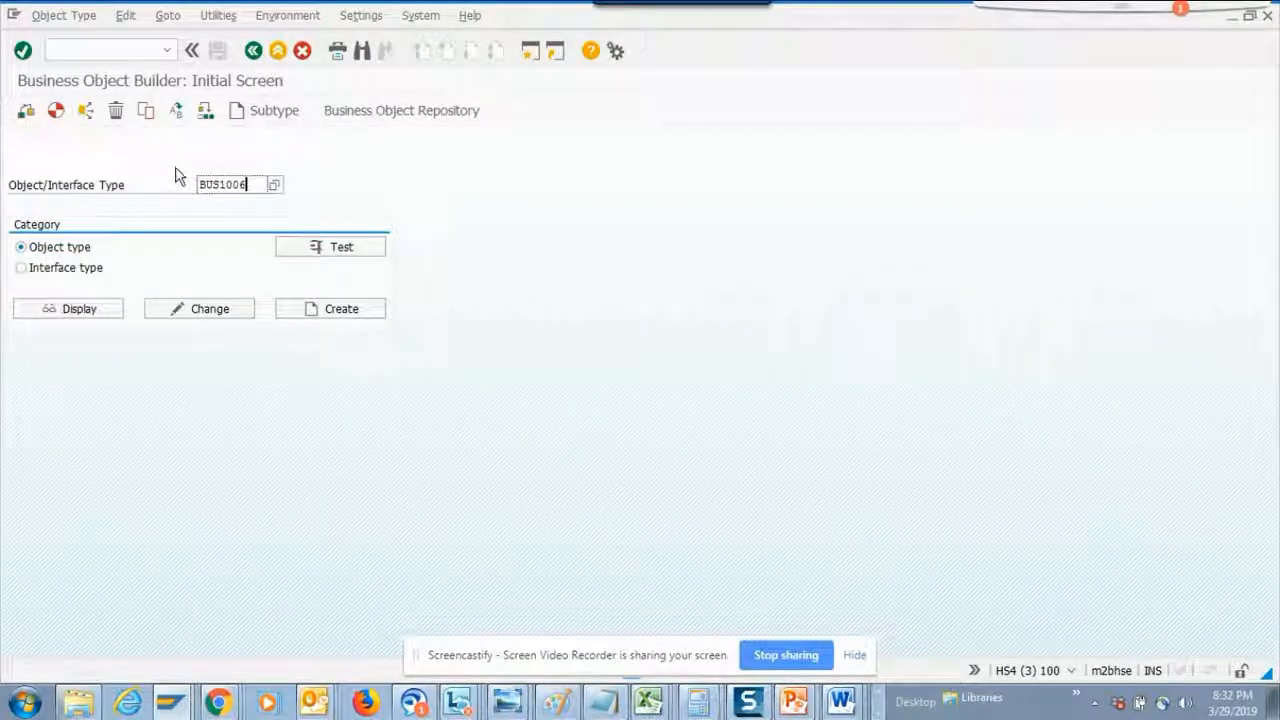
Display BUS1006, expand Key fields and show BusinessPartner key field referencing BUT000-PARTNER.
{"action": "left_click", "coordinate": [68, 308]}
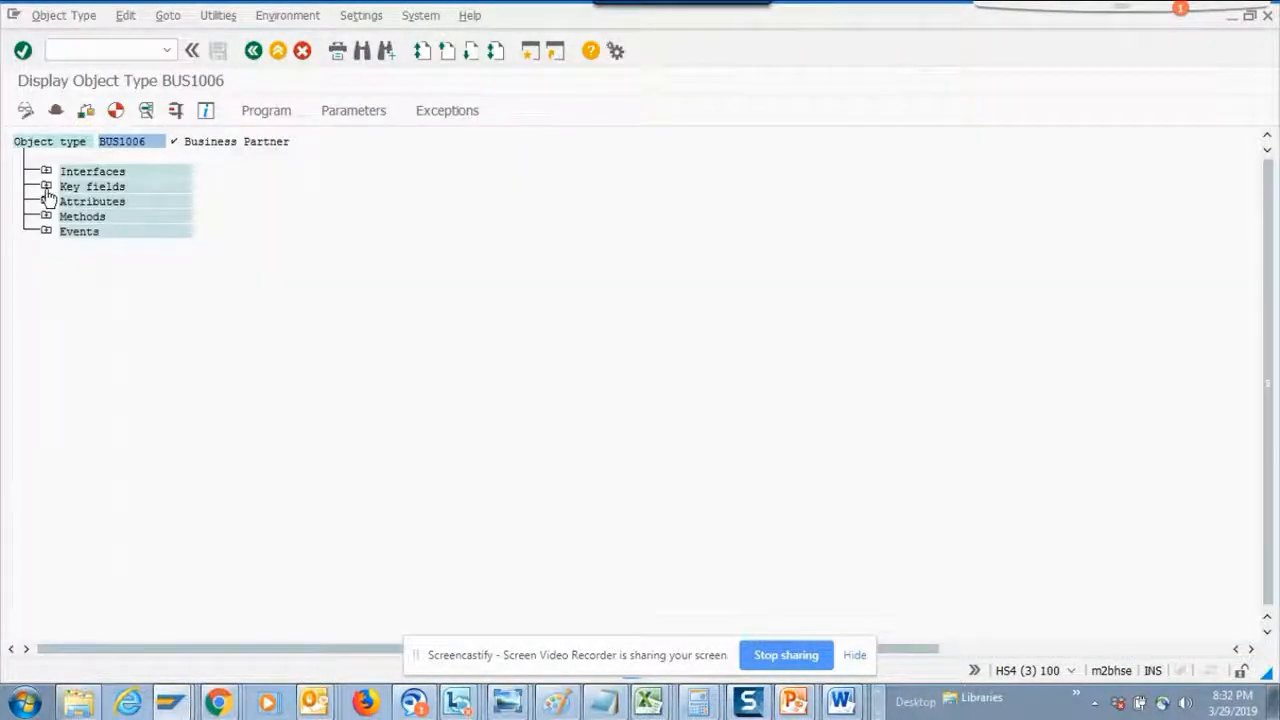
{"action": "left_click", "coordinate": [44, 186]}
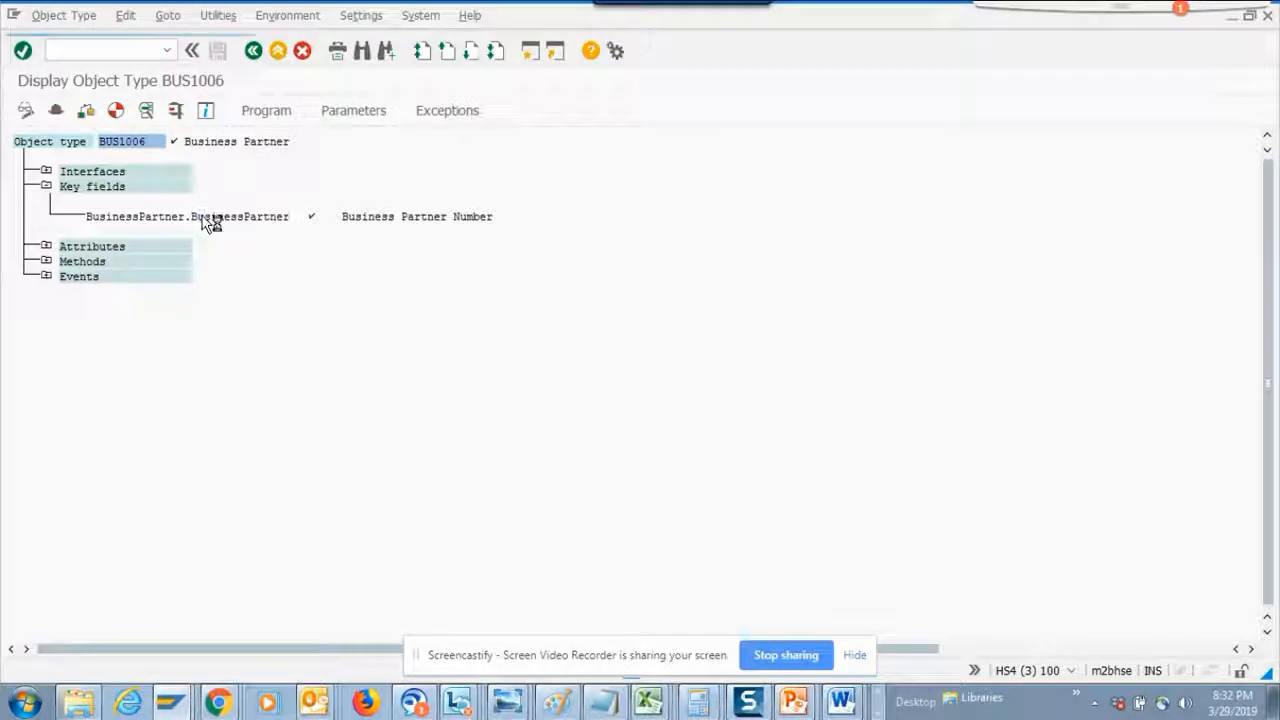
{"action": "double_click", "coordinate": [188, 216]}
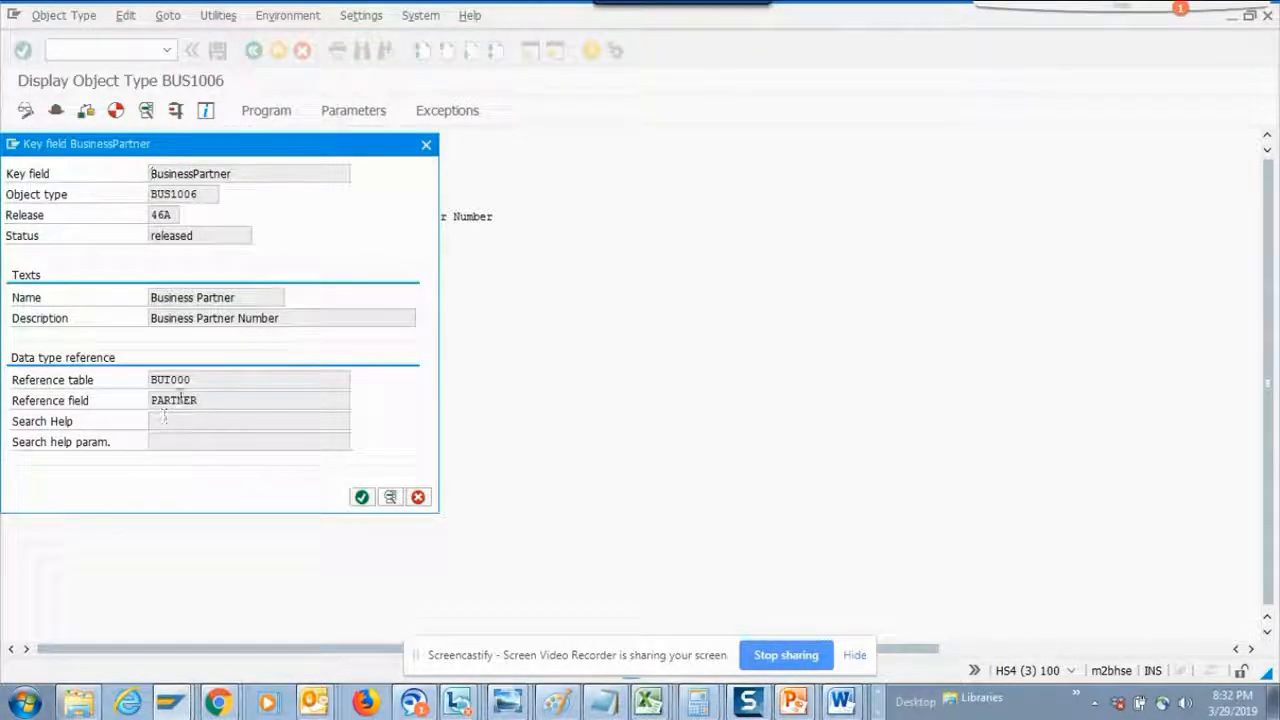
{"action": "left_click", "coordinate": [250, 400]}
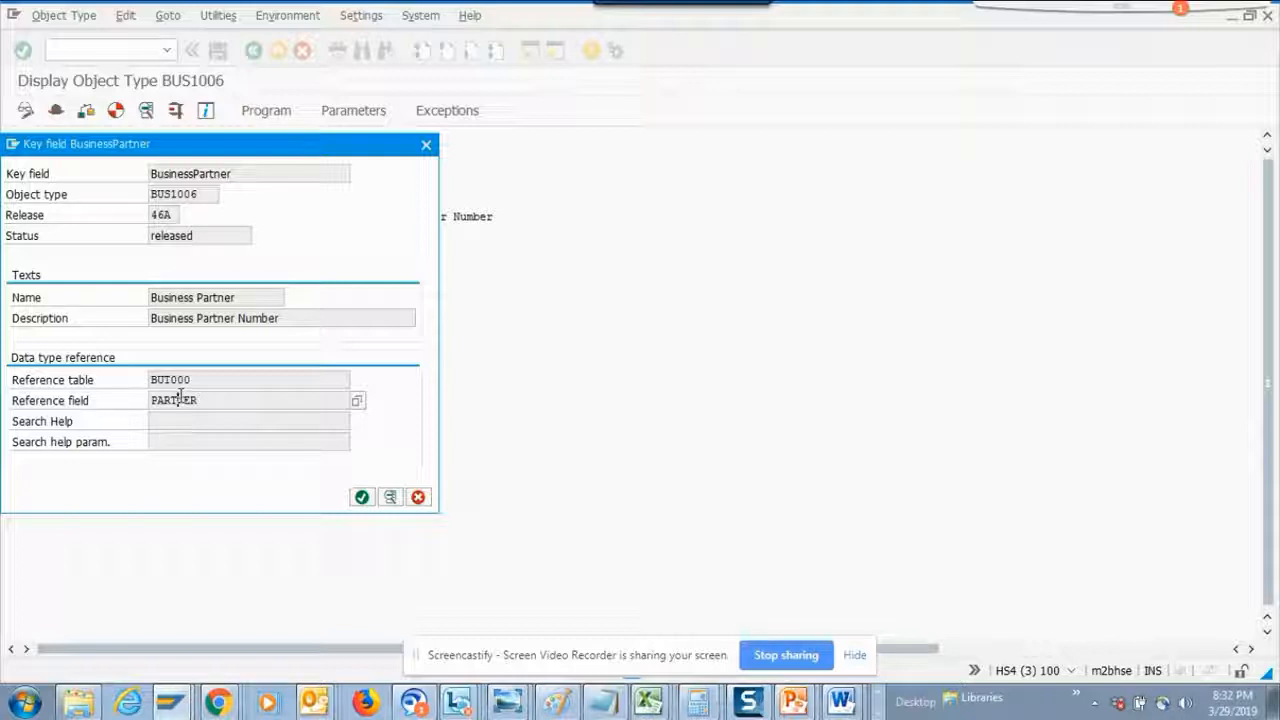
{"action": "mouse_move", "coordinate": [376, 244]}
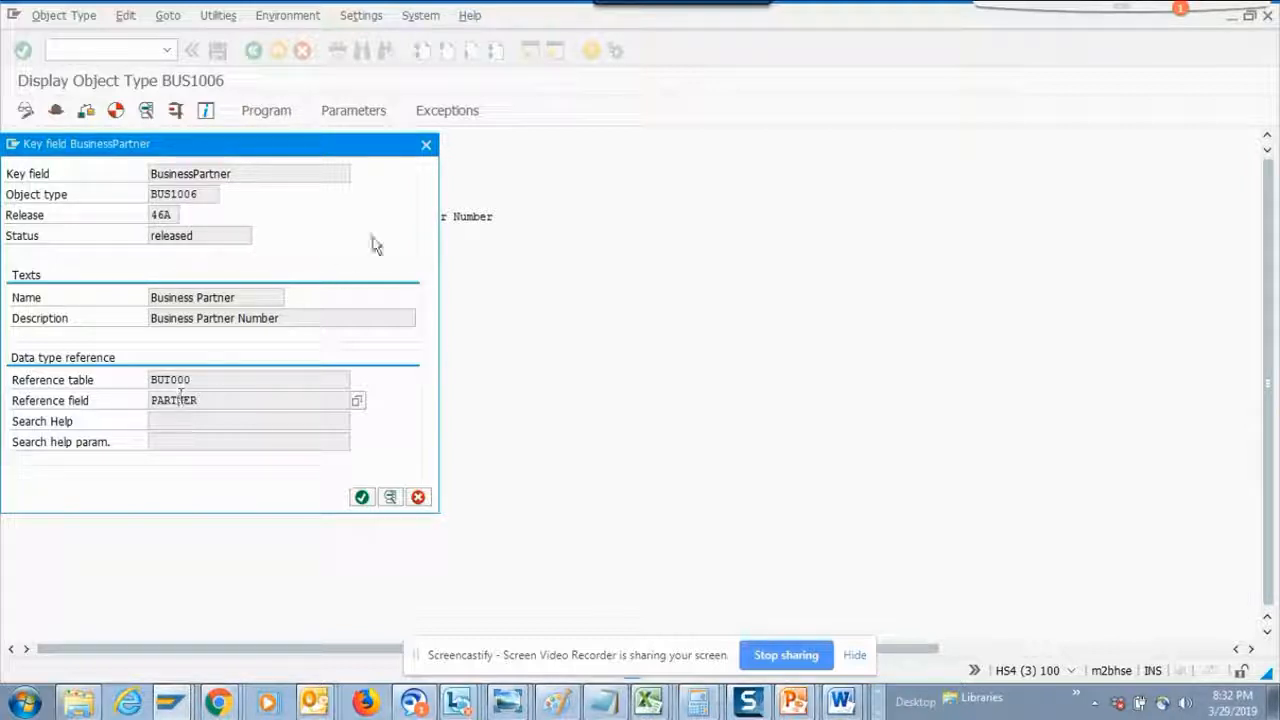